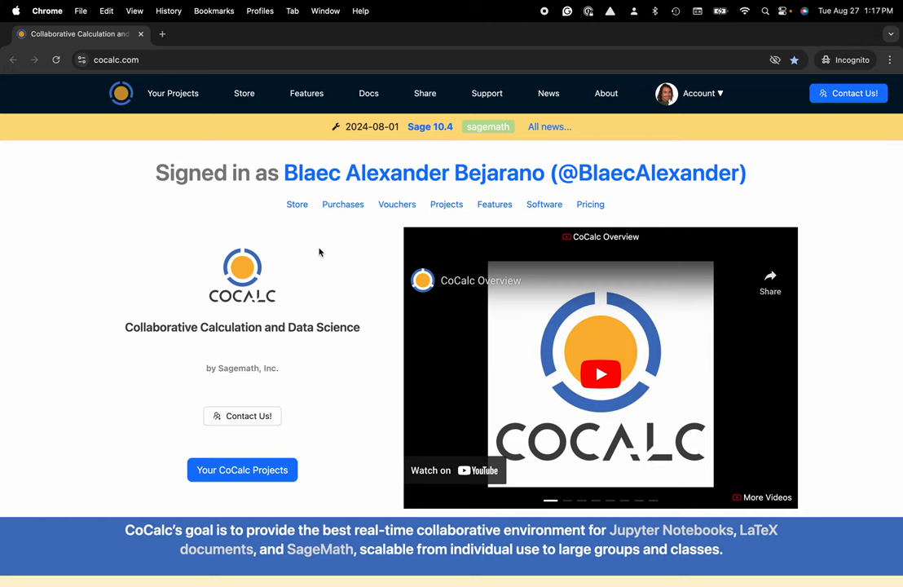
mouse_move(155, 104)
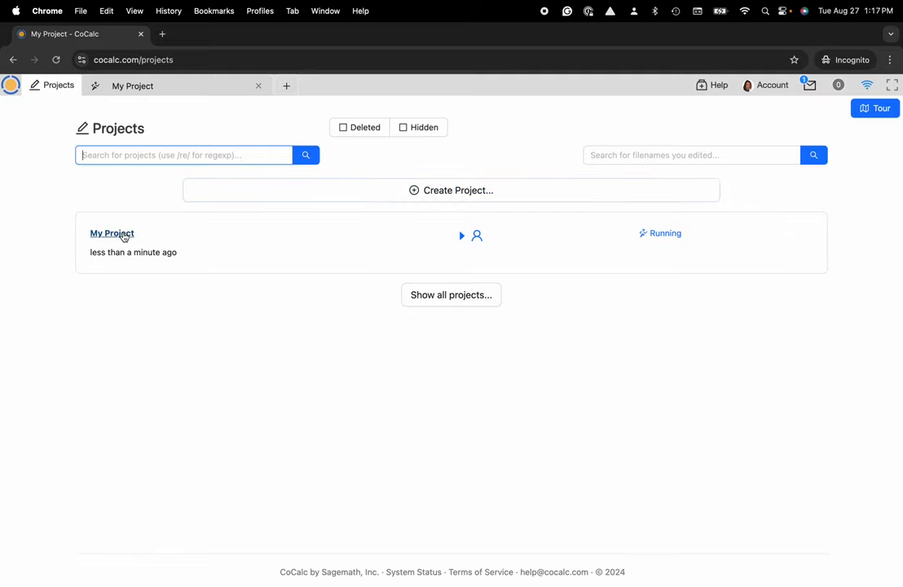
Step: In My Project, select LaTeX Document.tex and bring up its Rename form
left_click(111, 233)
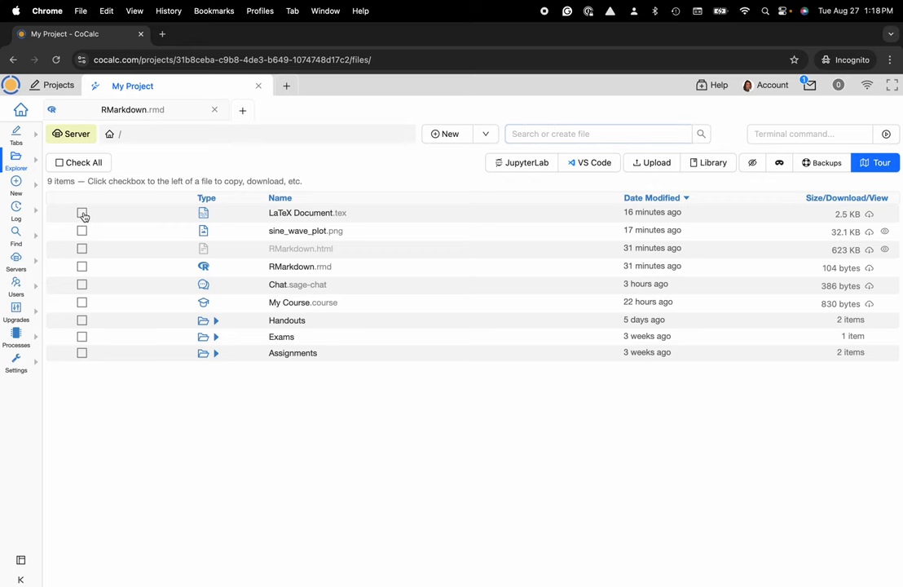
left_click(82, 212)
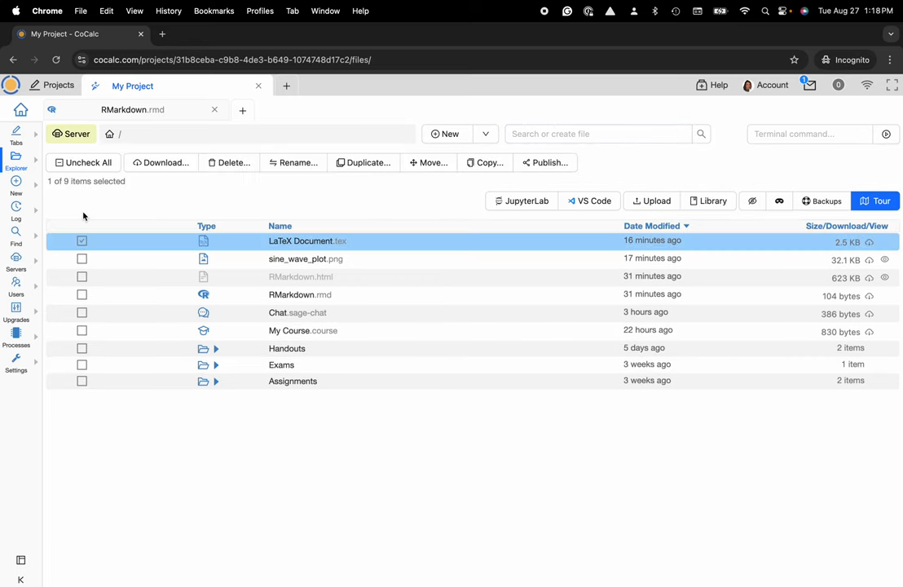
mouse_move(428, 162)
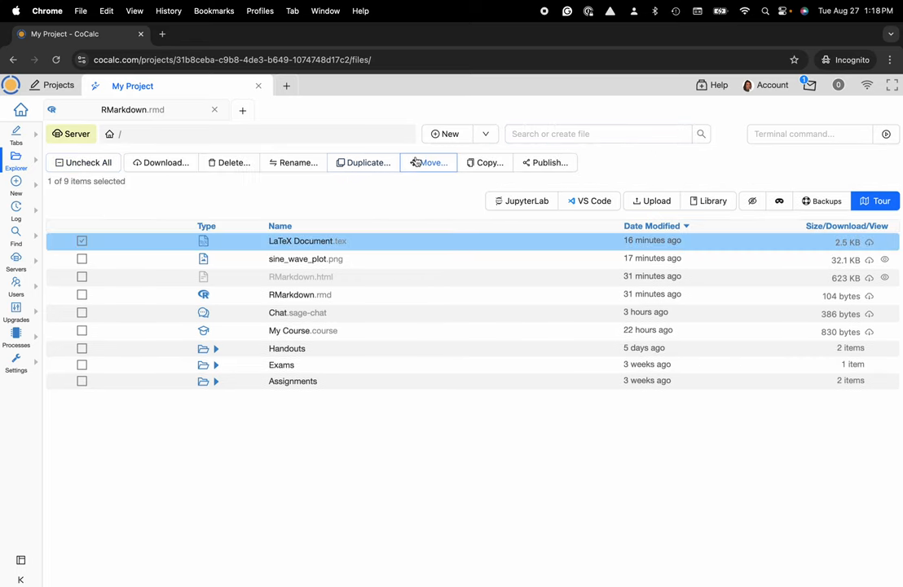
mouse_move(310, 172)
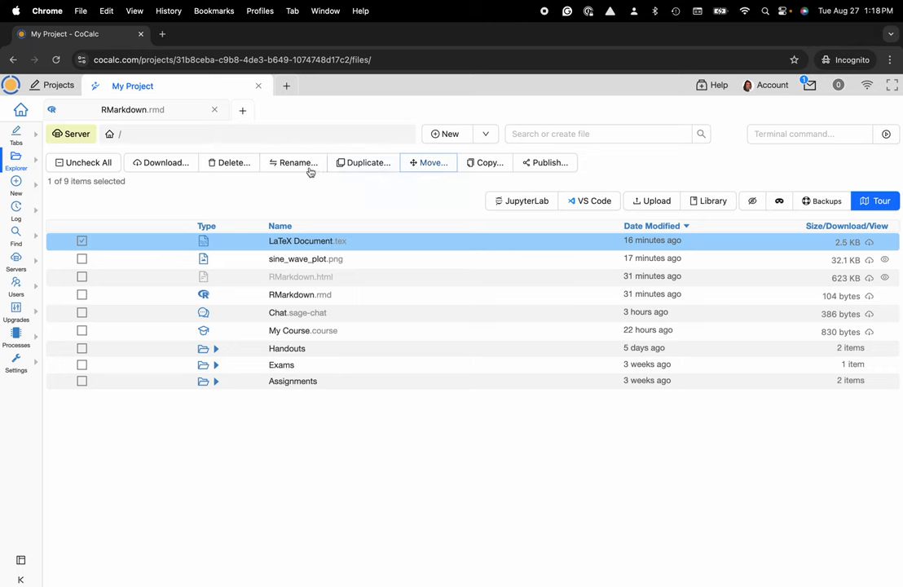
left_click(293, 163)
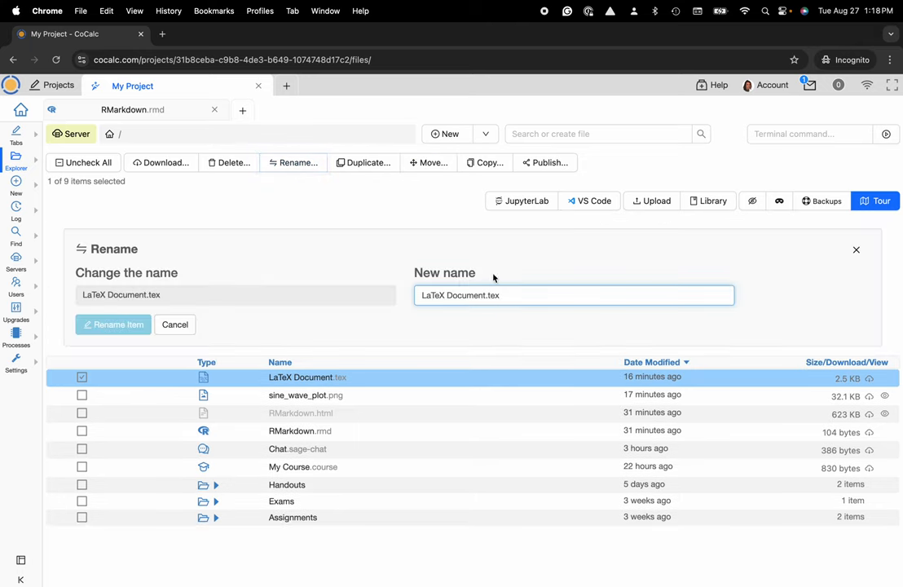